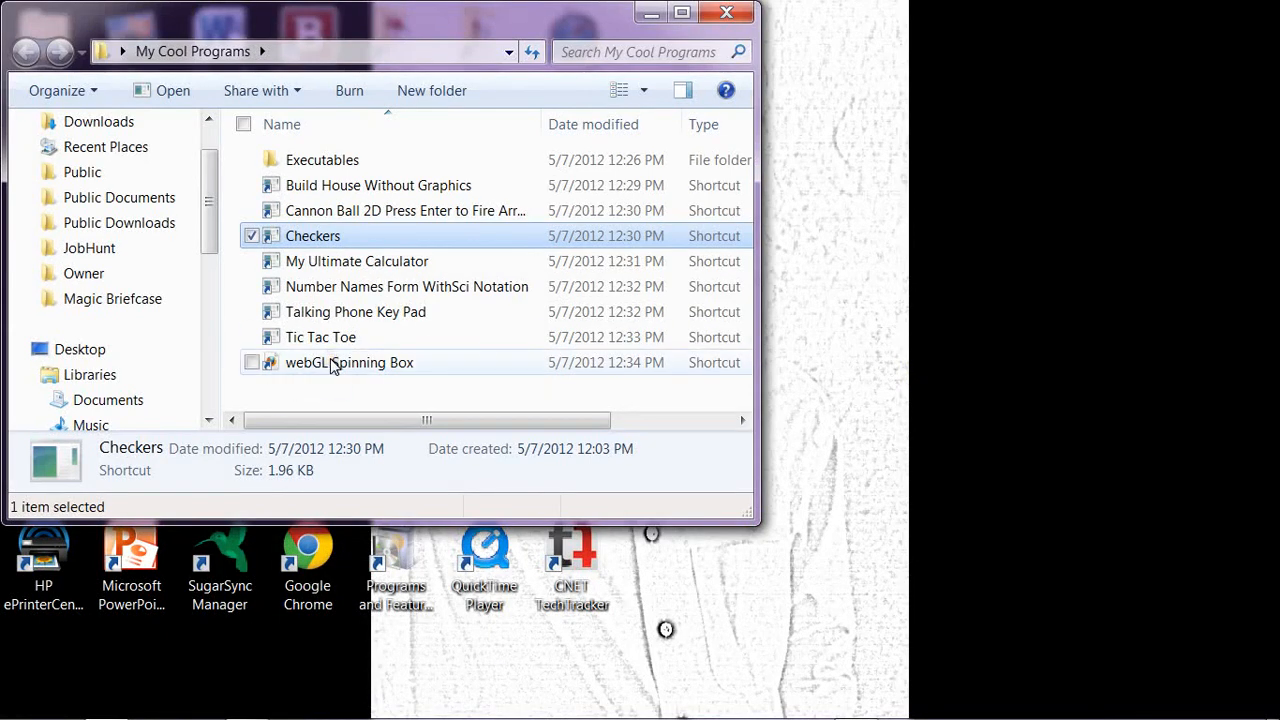
pyautogui.moveTo(332, 363)
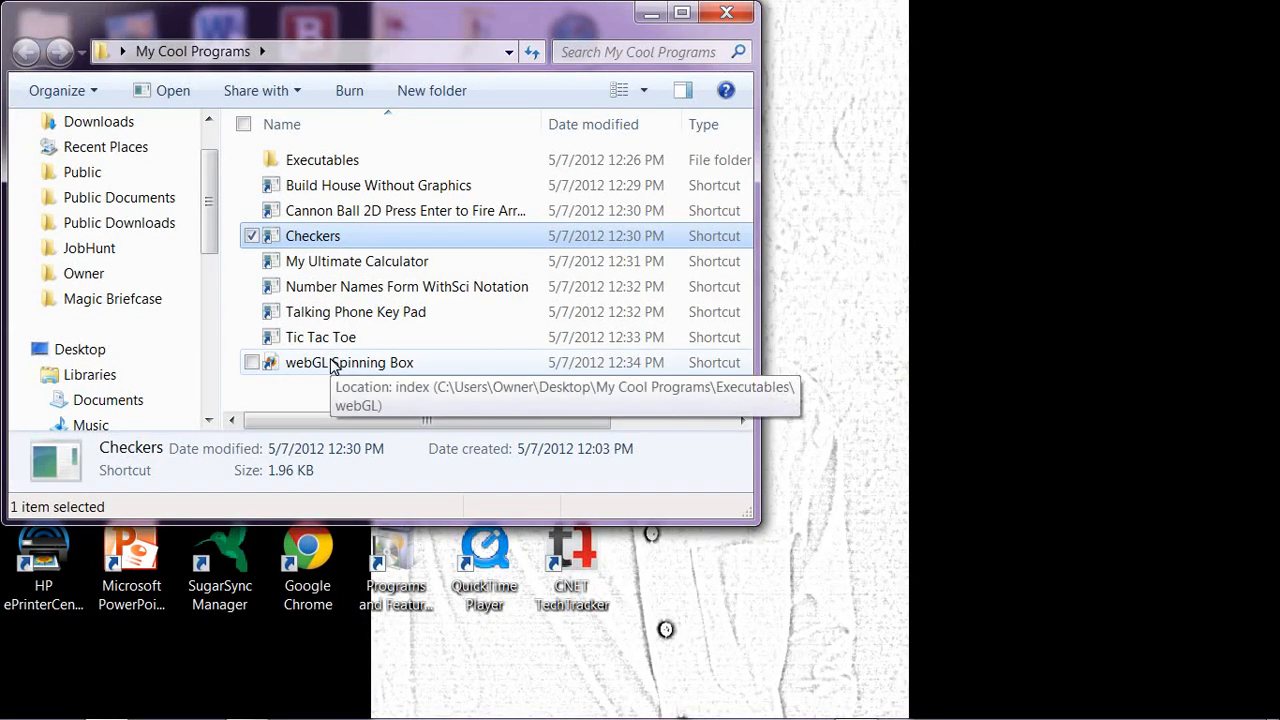
pyautogui.moveTo(316, 392)
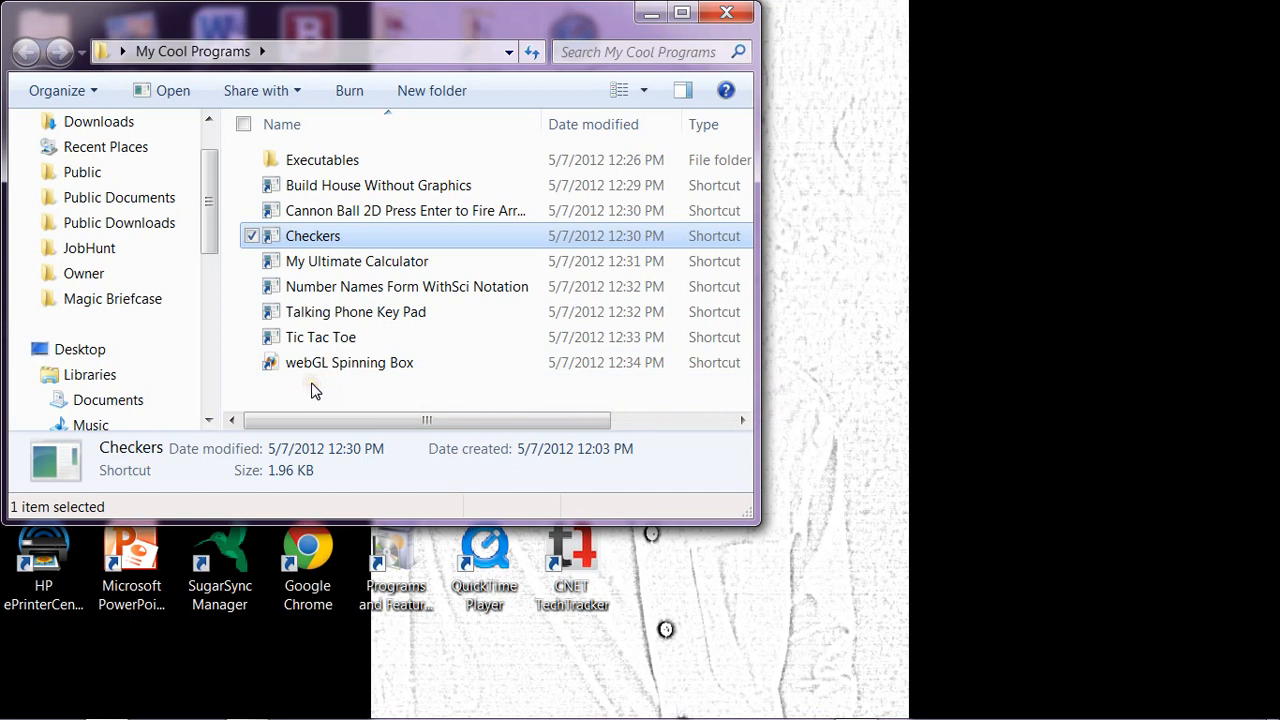
pyautogui.moveTo(328, 362)
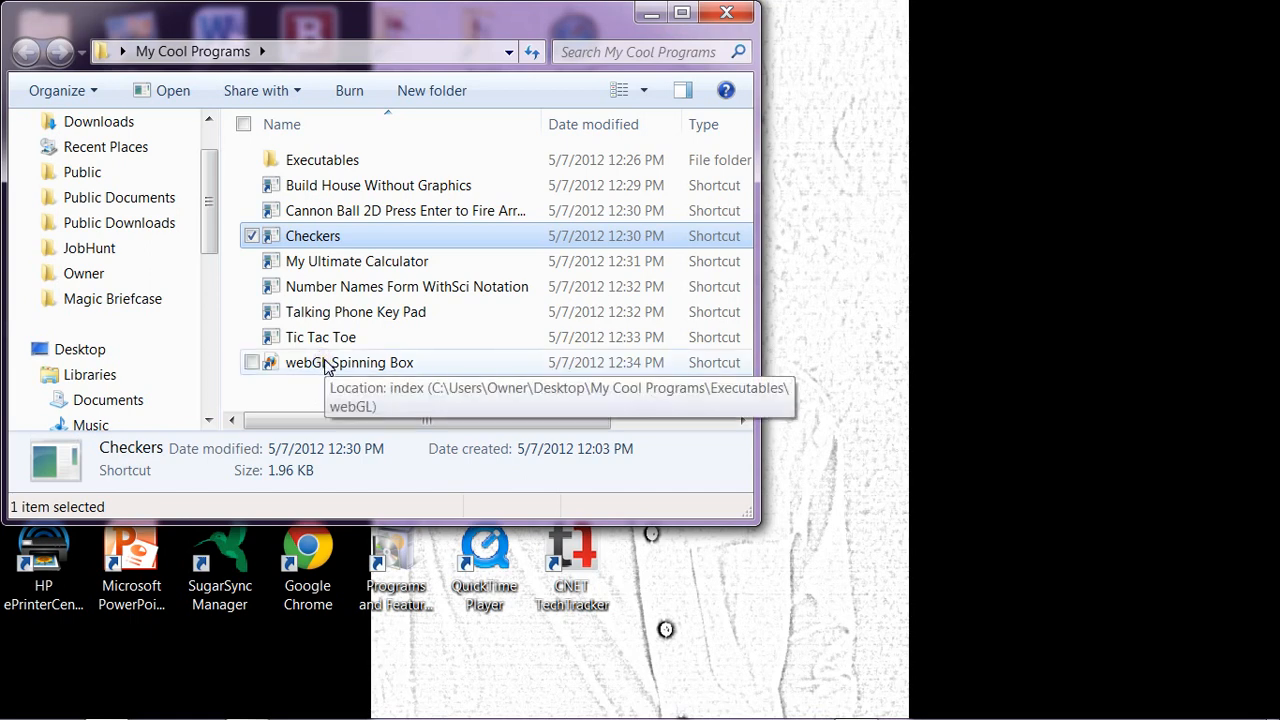
# Launch the webGL Spinning Box shortcut from My Cool Programs so Firefox shows the rotating blue cube
pyautogui.click(349, 362)
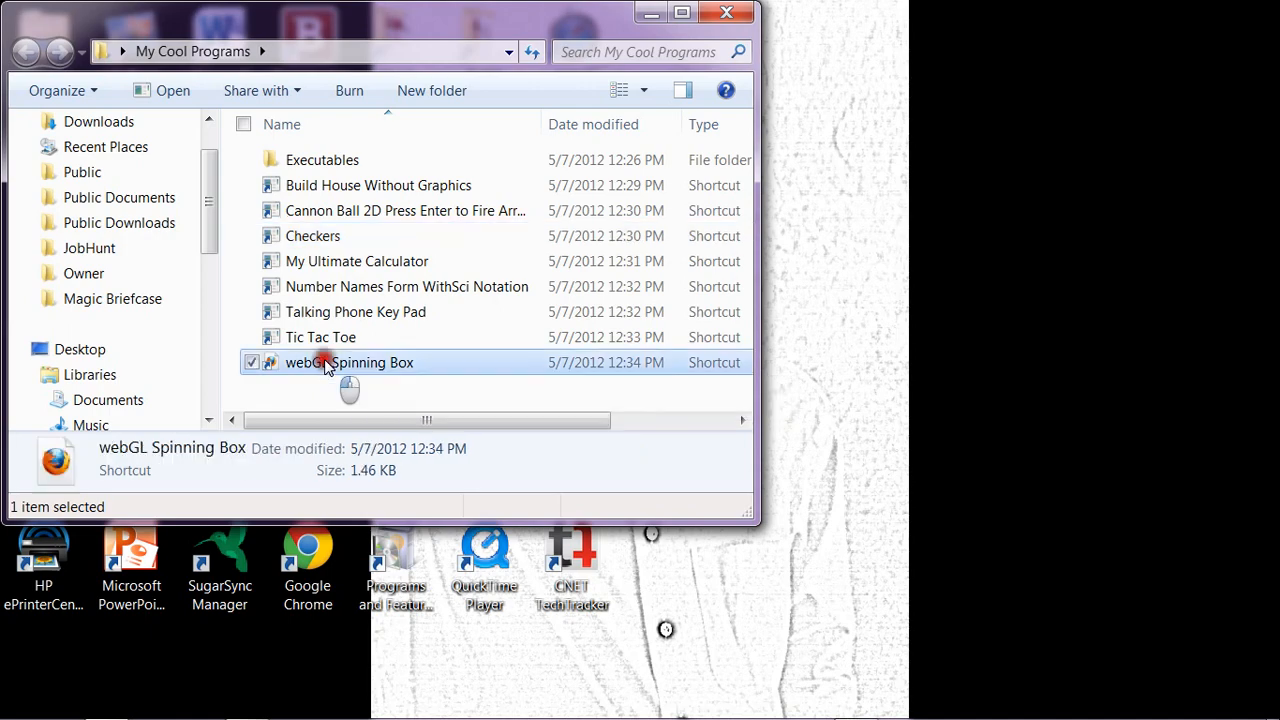
pyautogui.doubleClick(348, 362)
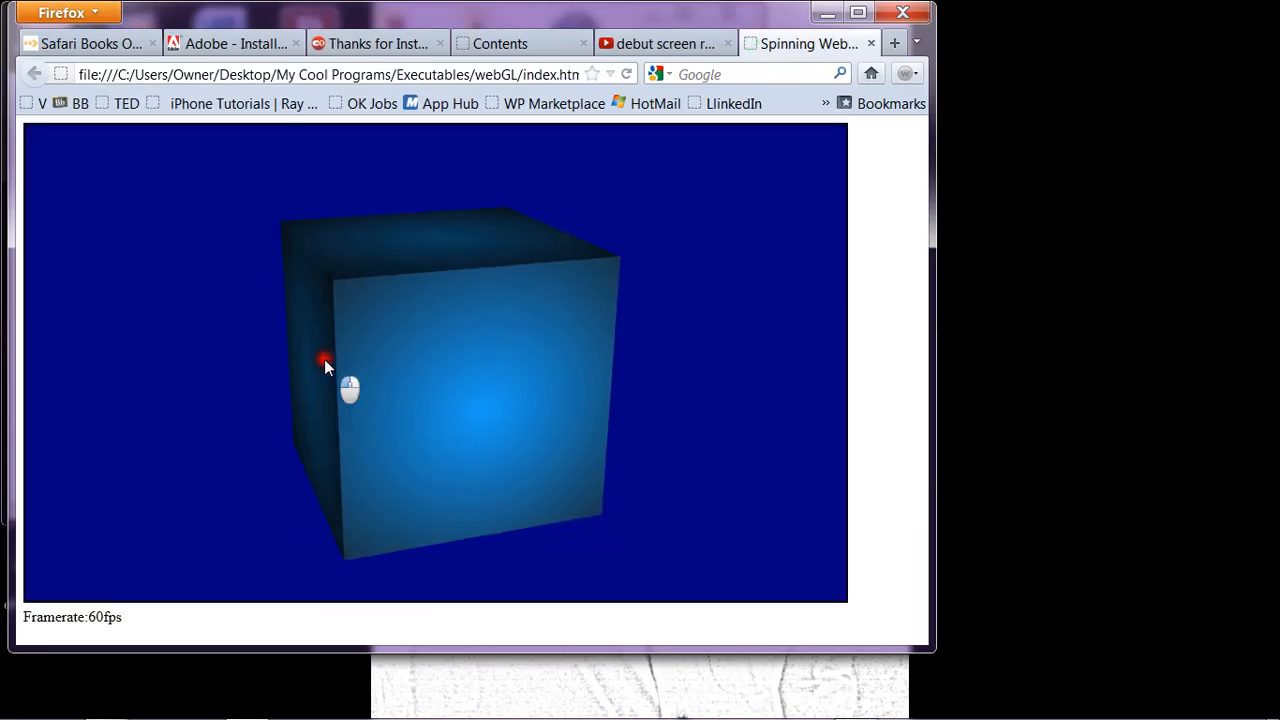